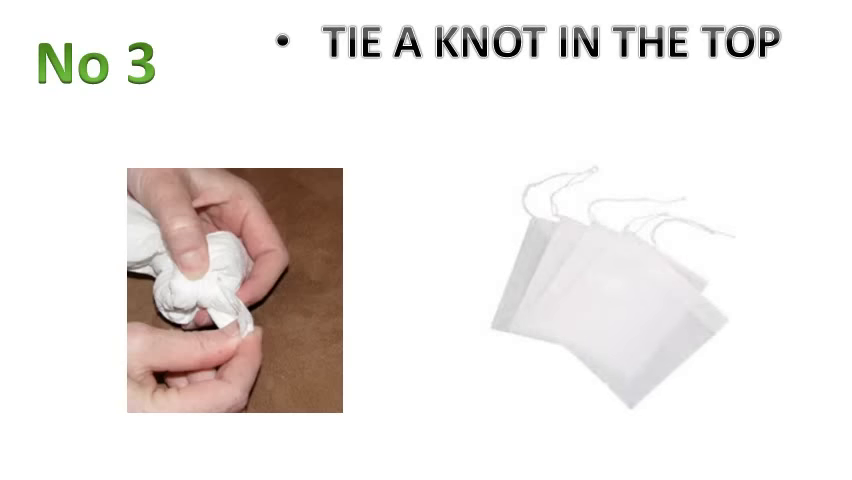
Advance the slideshow from step 3, tying a knot, to the step 4 slide
{"action": "key", "text": "Right"}
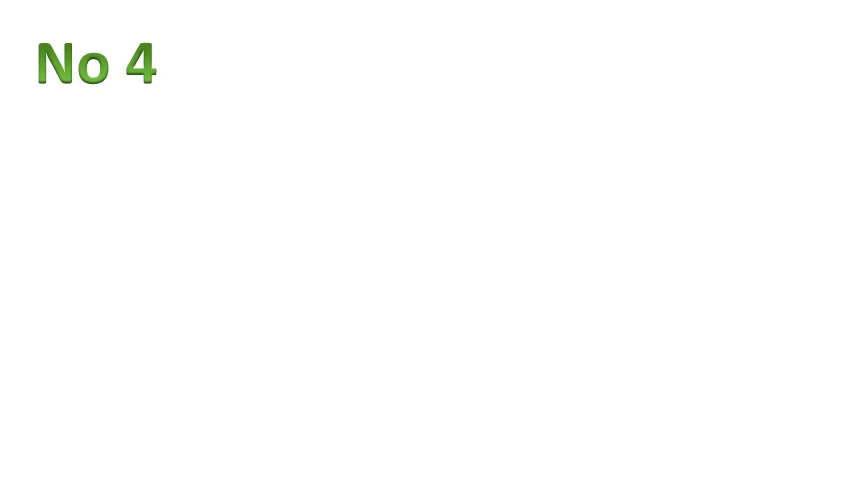